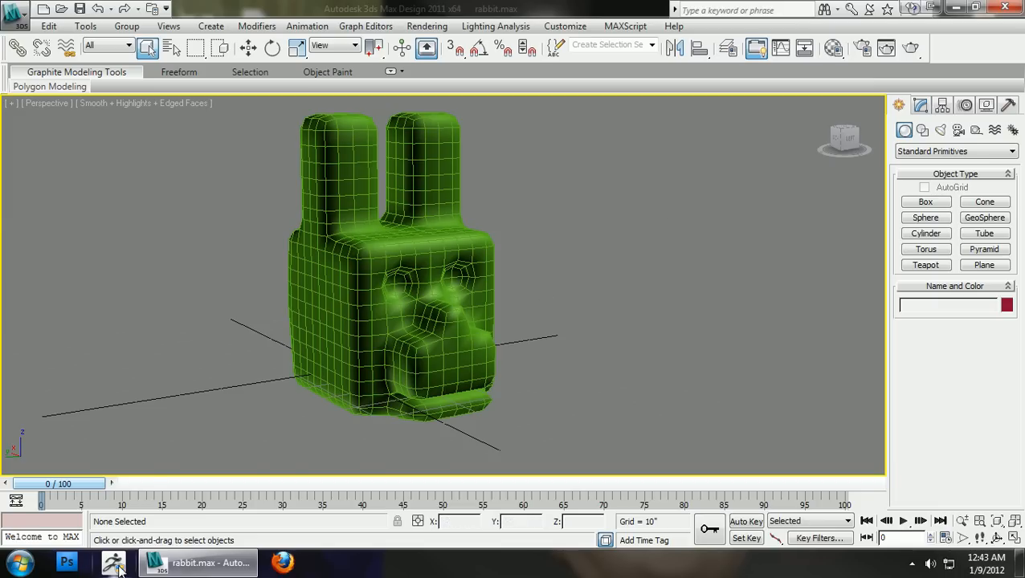
mouse_move(523, 223)
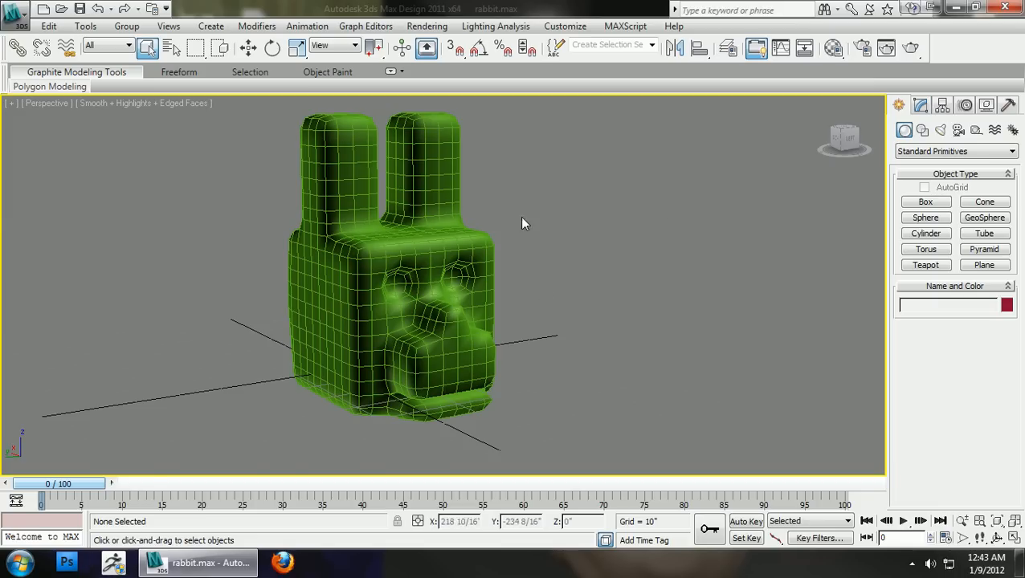
Export the selected rabbit head mesh, saving to the Desktop
left_click_drag(522, 223, 548, 220)
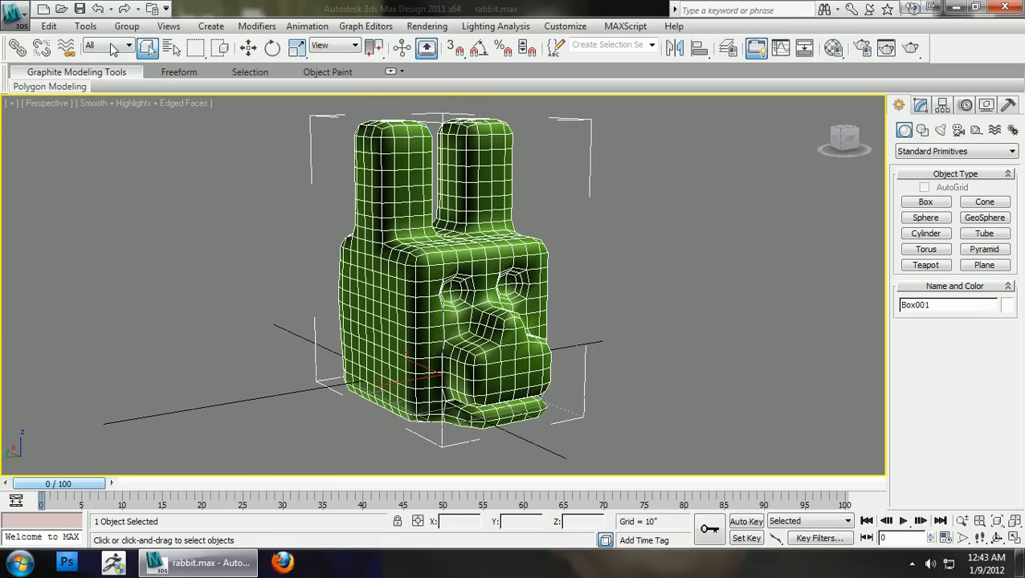
left_click(14, 9)
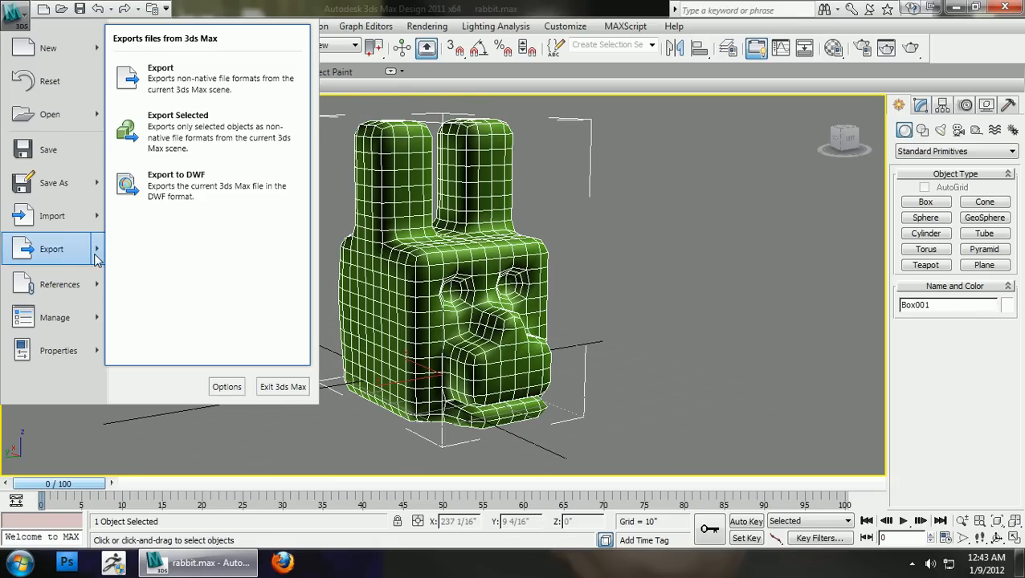
left_click(160, 78)
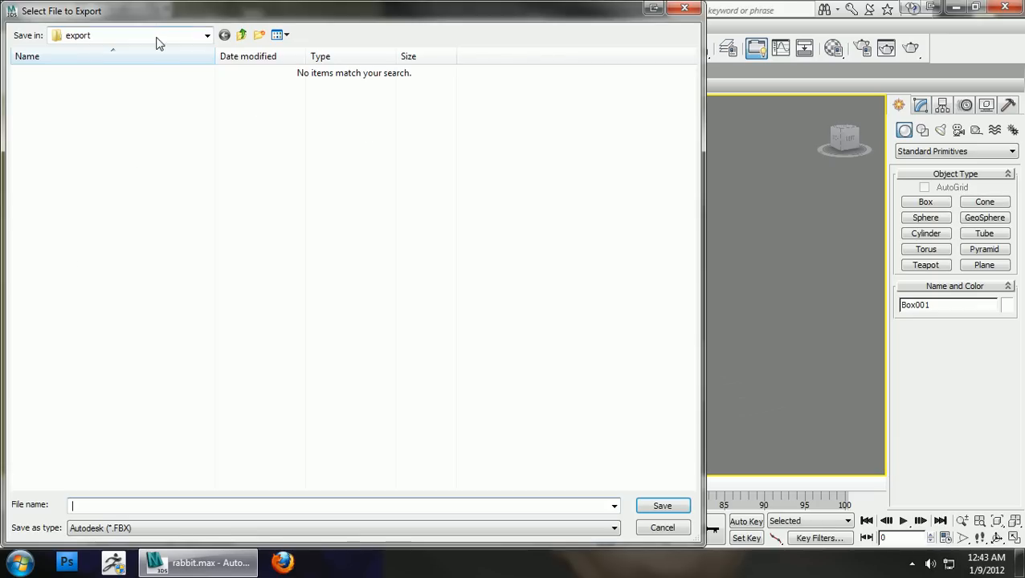
left_click(207, 34)
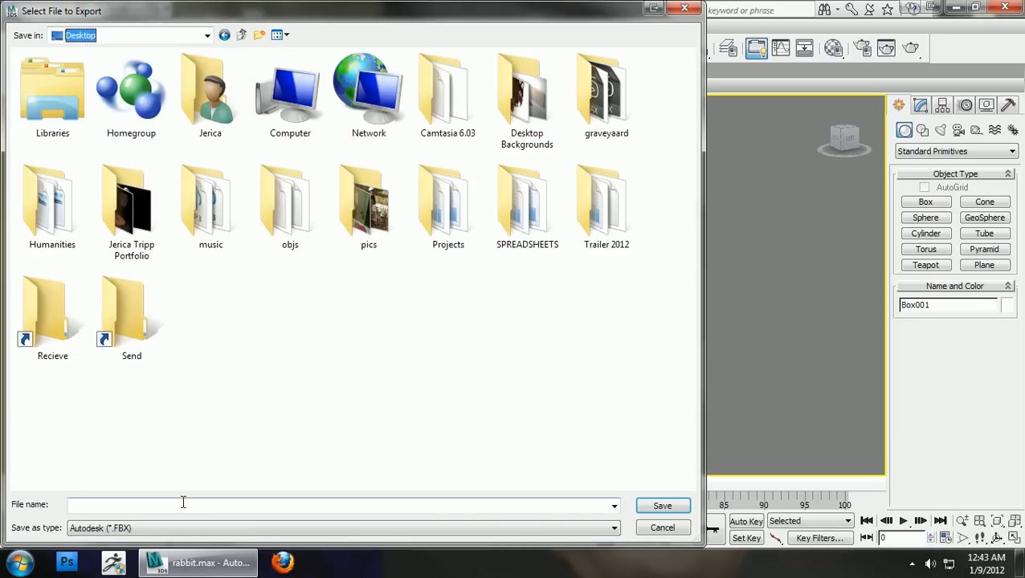
Name the export 'rabbit', save it, and accept the OBJ export settings
type("ra")
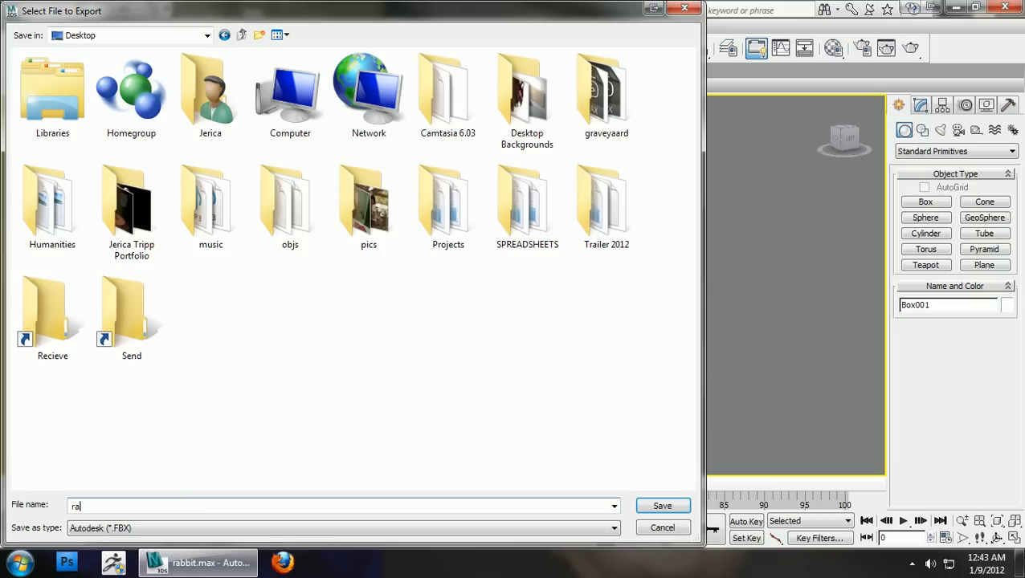
left_click(614, 528)
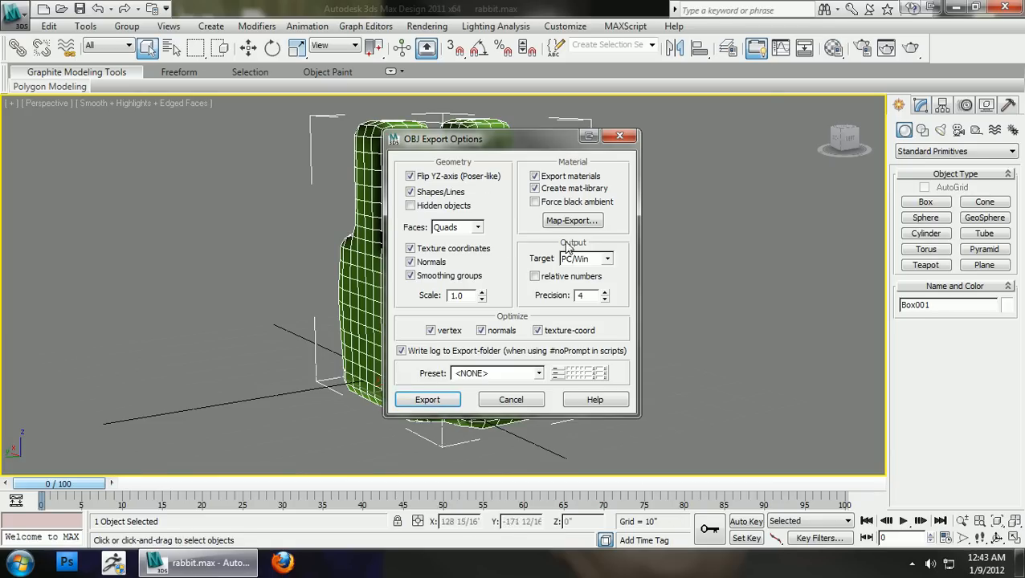
left_click(427, 399)
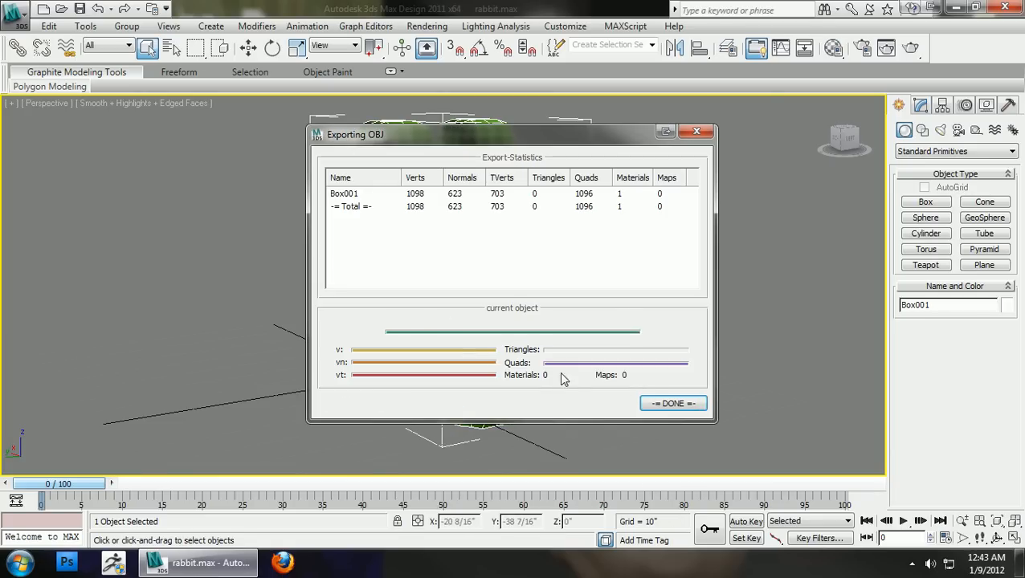
left_click(672, 403)
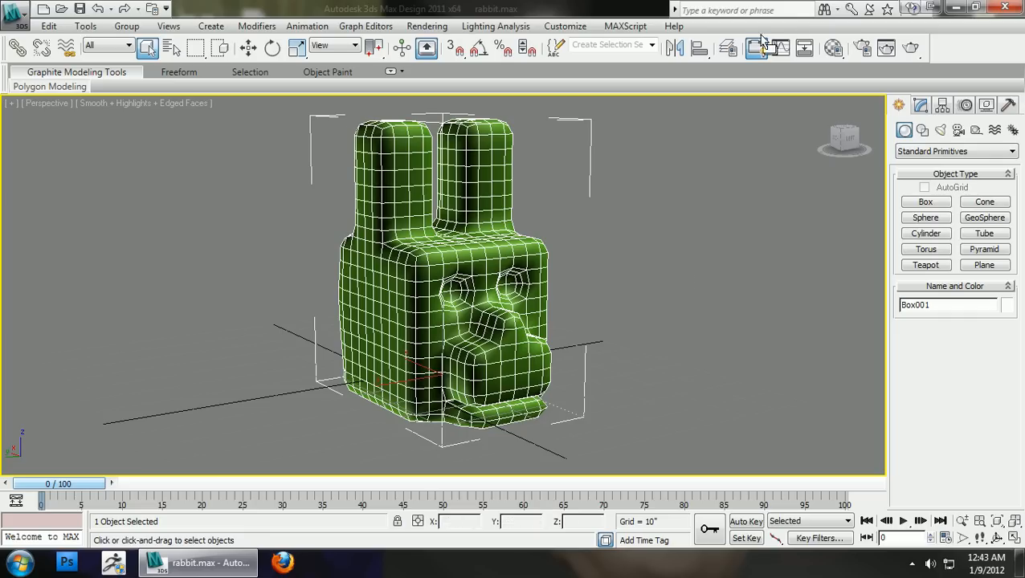
mouse_move(237, 88)
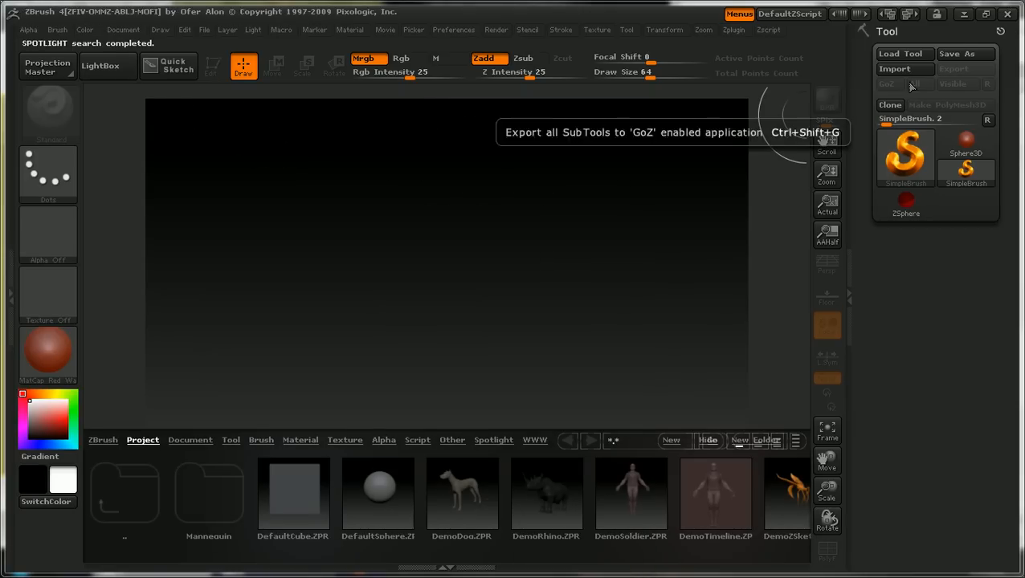
Import rabbit.obj from the Desktop into ZBrush's Tool palette
left_click(893, 68)
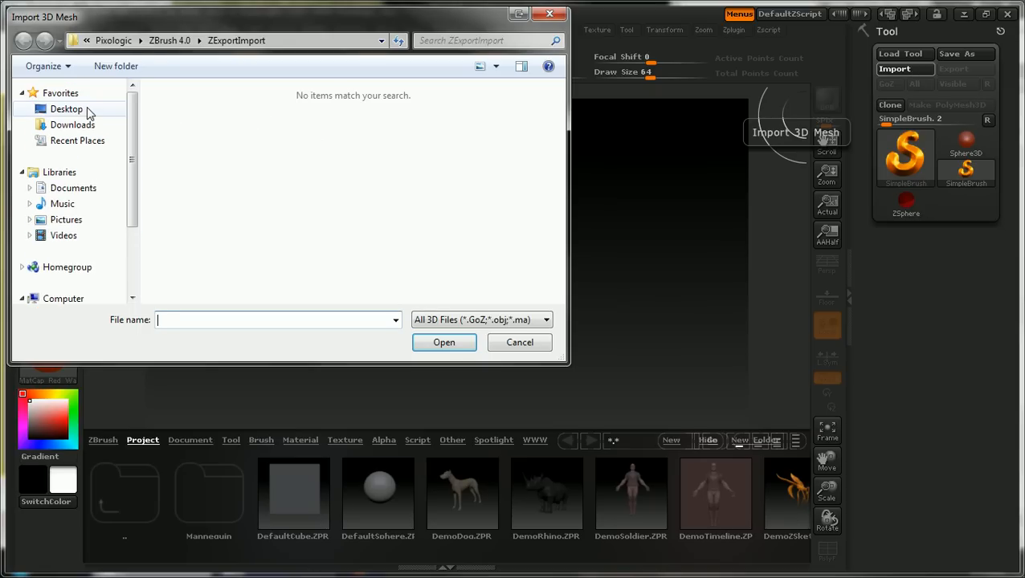
left_click(67, 108)
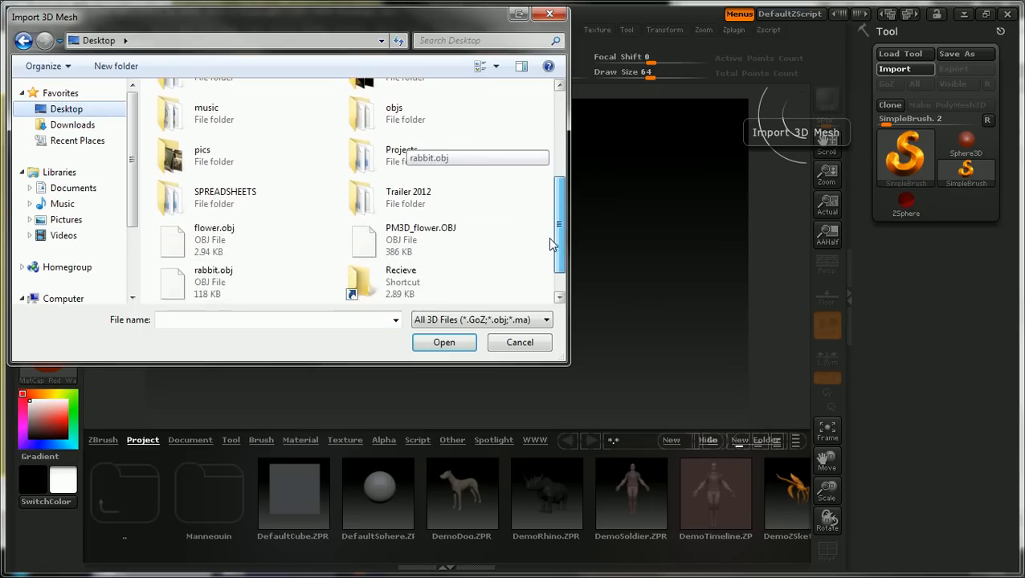
left_click(213, 241)
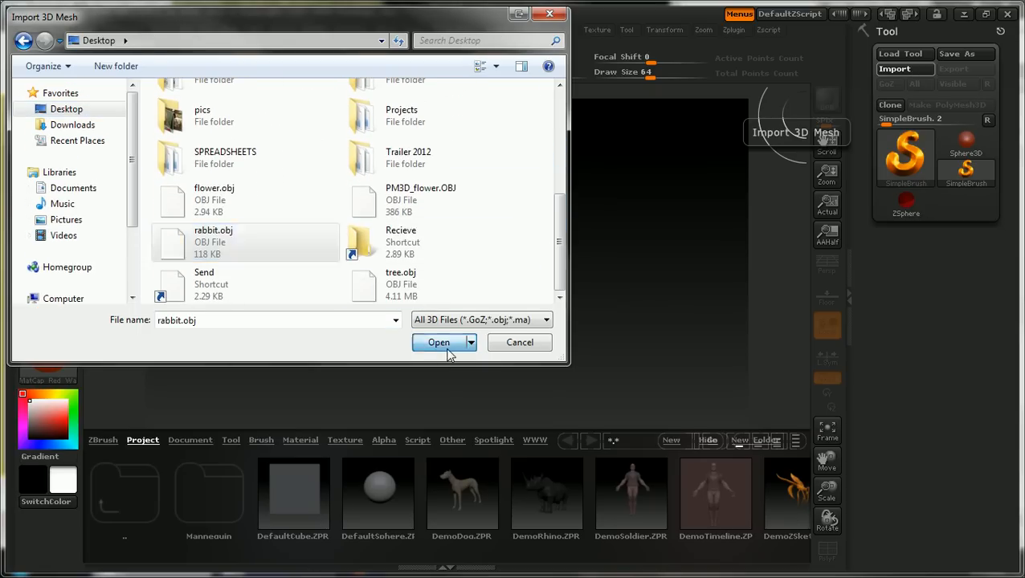
left_click(438, 343)
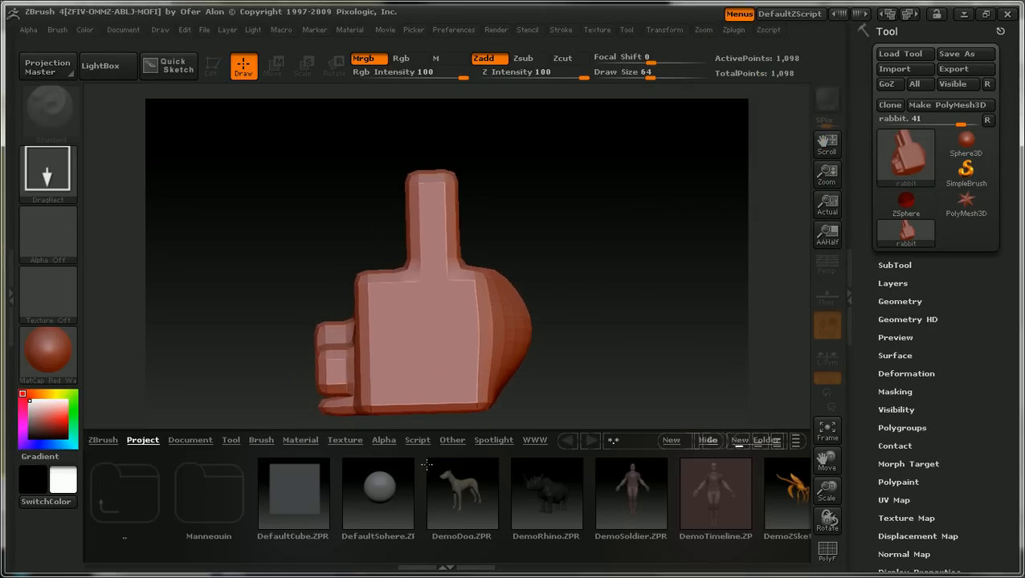
mouse_move(213, 65)
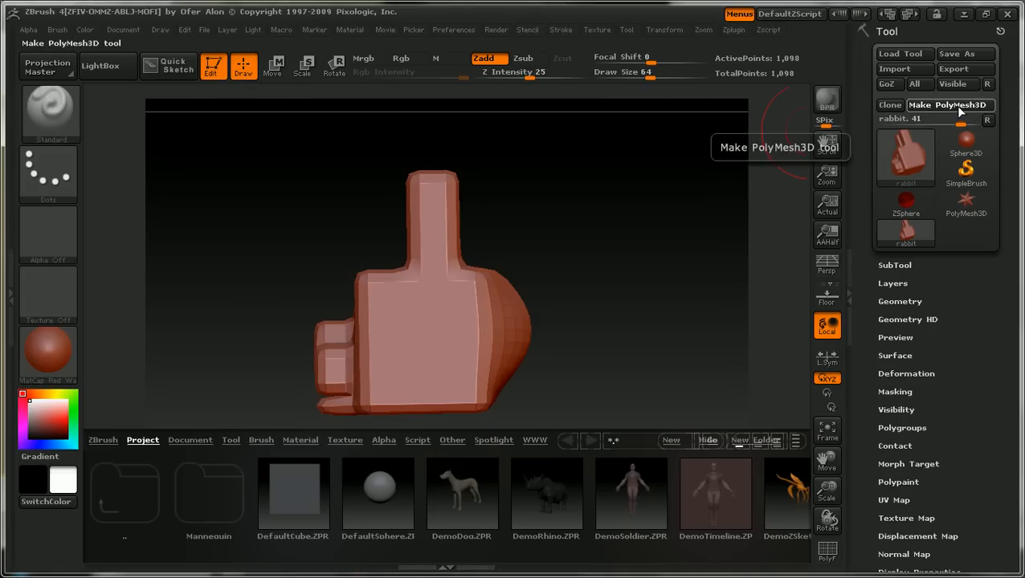
Convert the rabbit into a PolyMesh3D and rotate it on the canvas
left_click(950, 104)
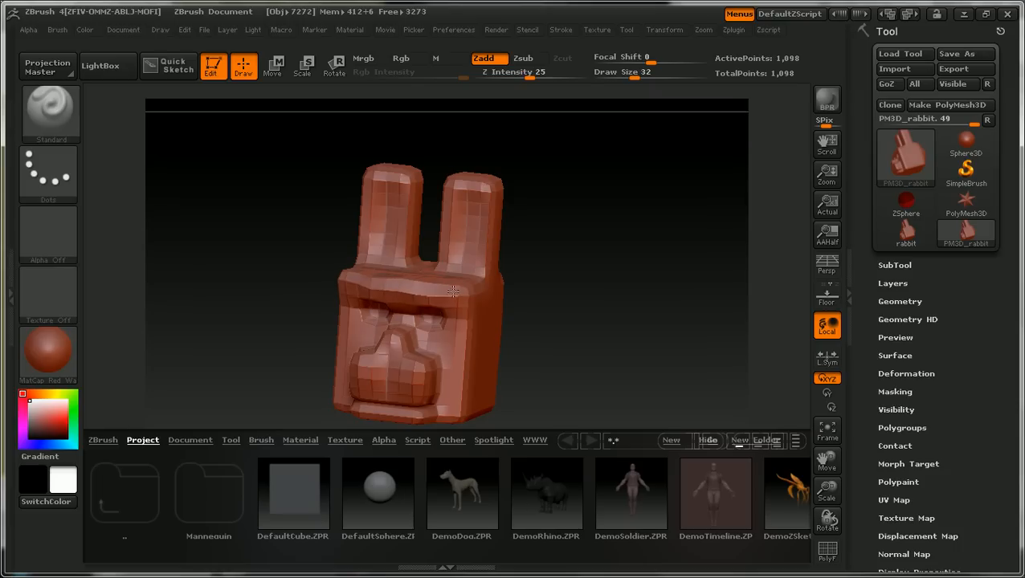
left_click_drag(454, 292, 625, 340)
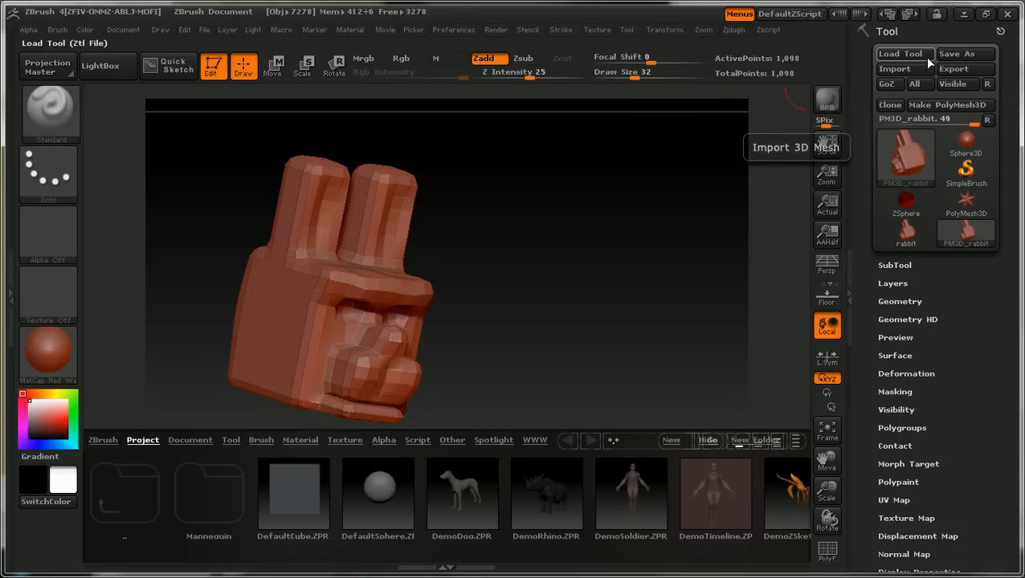
Save PM3D_rabbit as an OBJ file on the Desktop
left_click(954, 69)
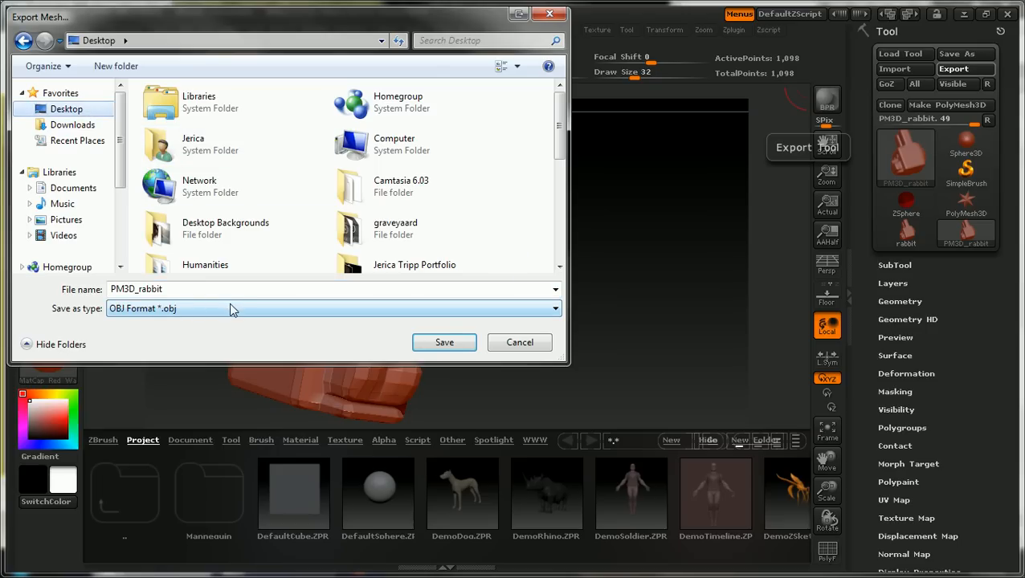
left_click(519, 342)
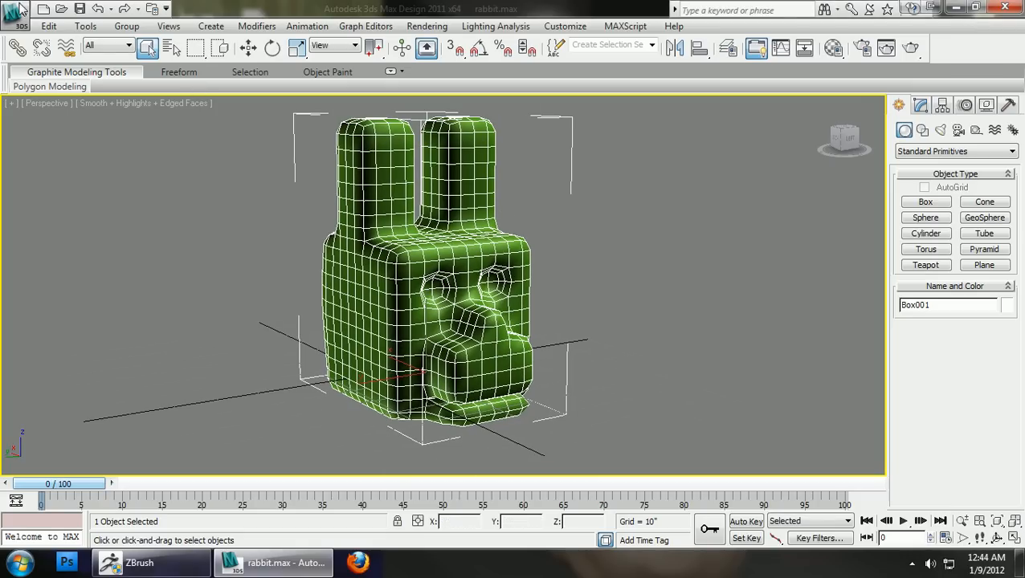
Merge PM3D_rabbit.OBJ from the Desktop into the 3ds Max scene
left_click(15, 8)
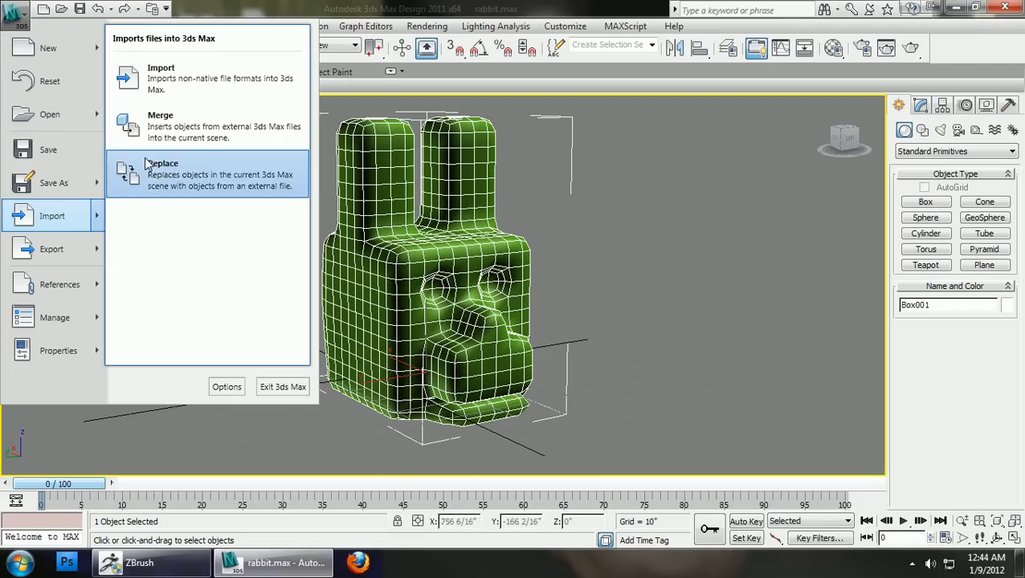
left_click(159, 126)
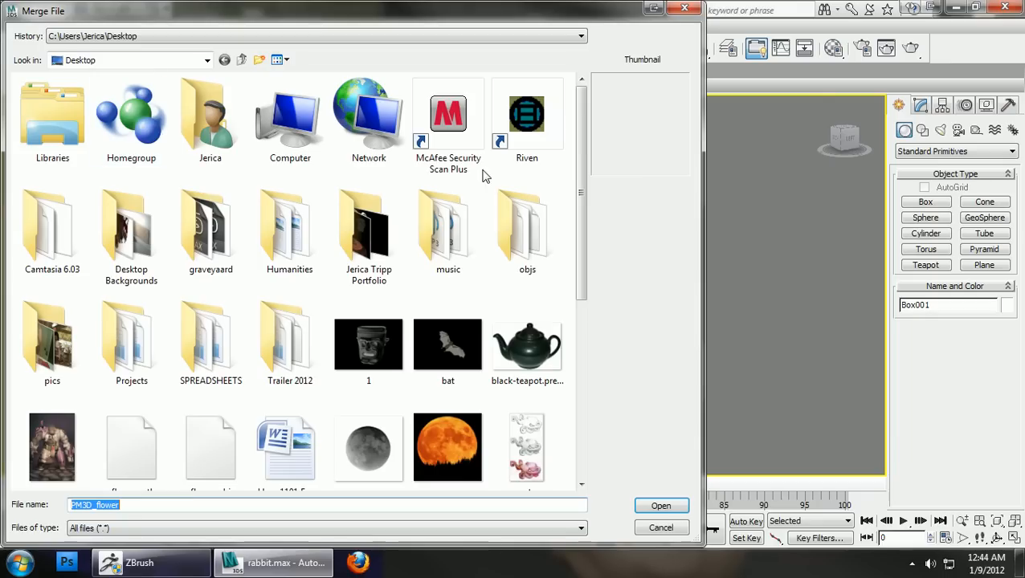
scroll("down", 3)
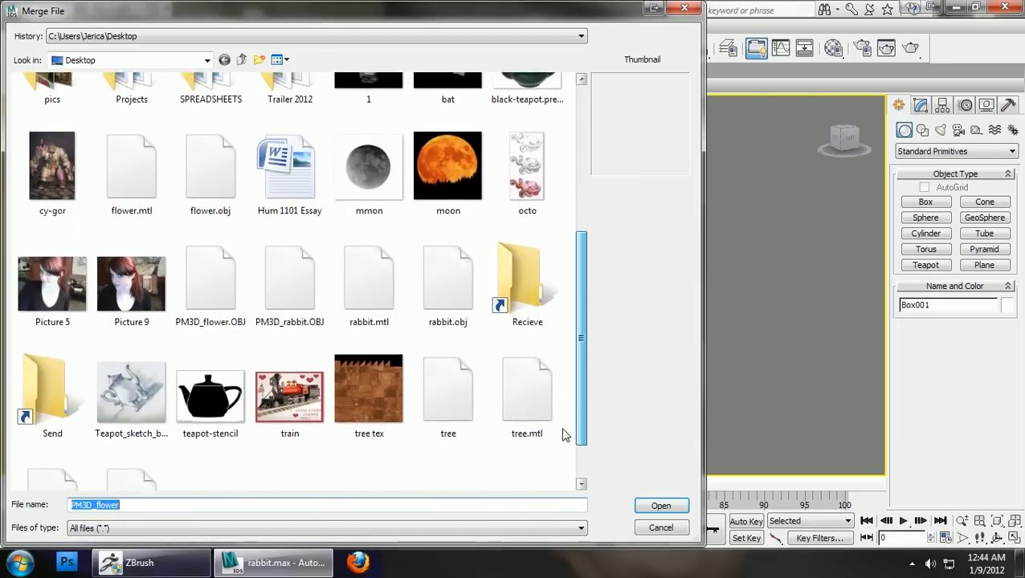
scroll("down", 3)
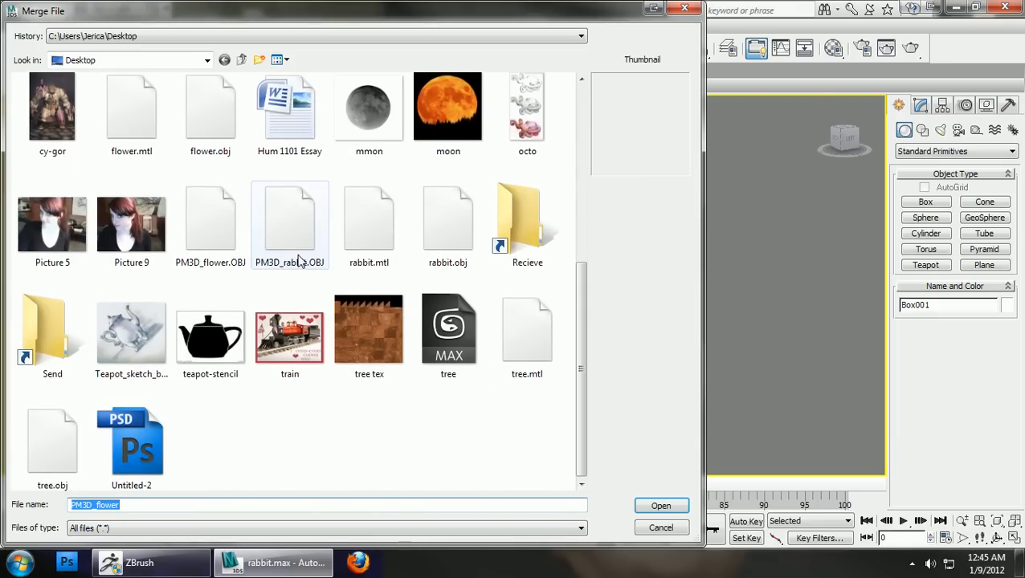
left_click(289, 225)
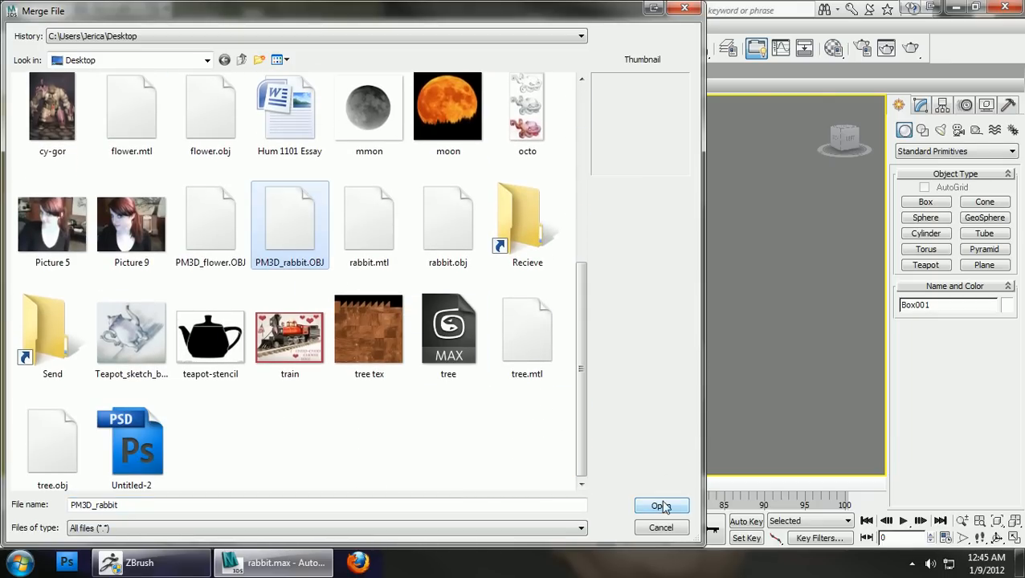
left_click(660, 506)
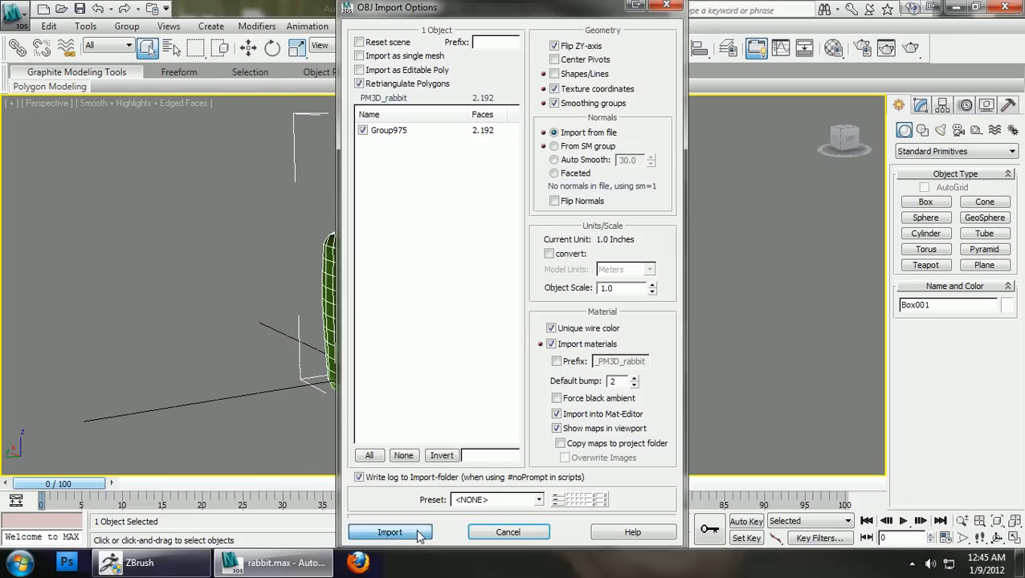
Import the OBJ, move it left of the original, and turn off Edged Faces
left_click(389, 532)
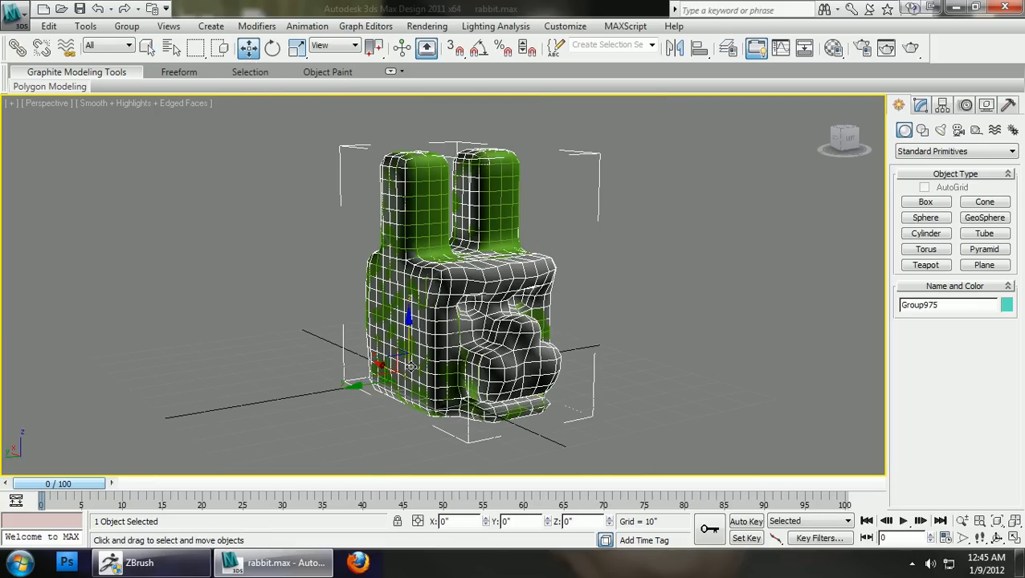
left_click_drag(394, 362, 498, 361)
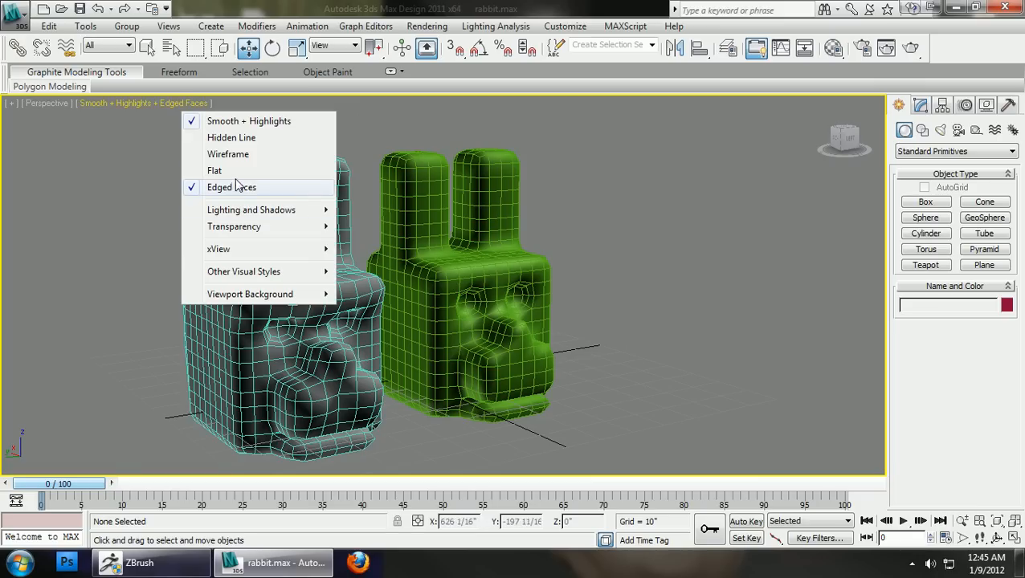
left_click(232, 187)
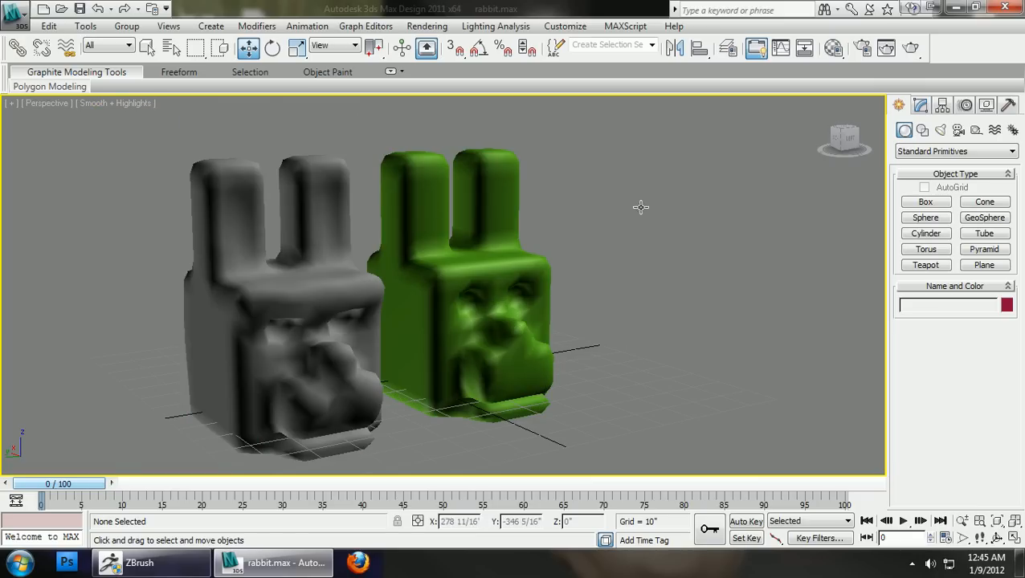